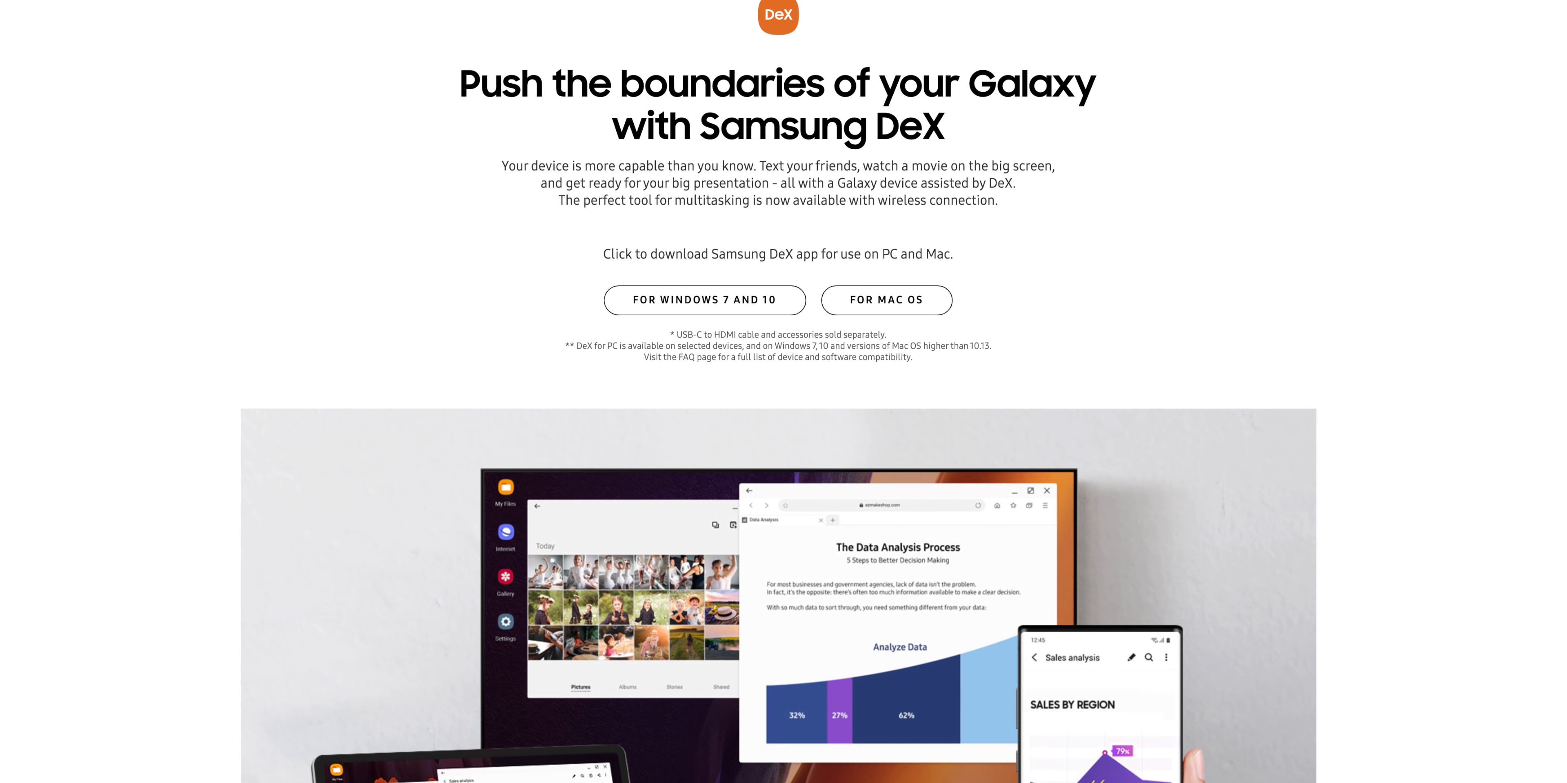
Advance the DeX app library two pages forward to page three, Photos through Translate.
scroll("down", 3)
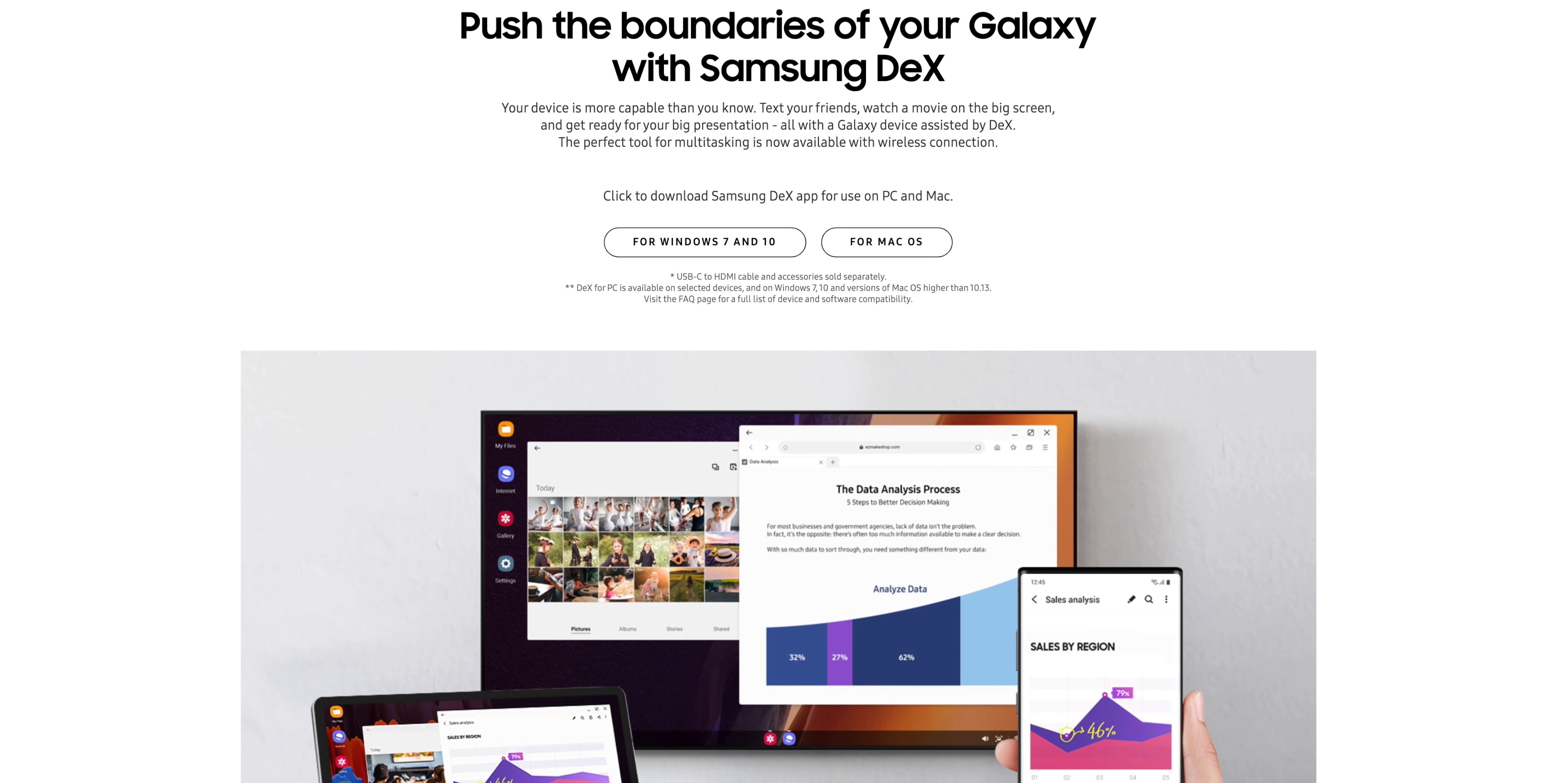
scroll("down", 3)
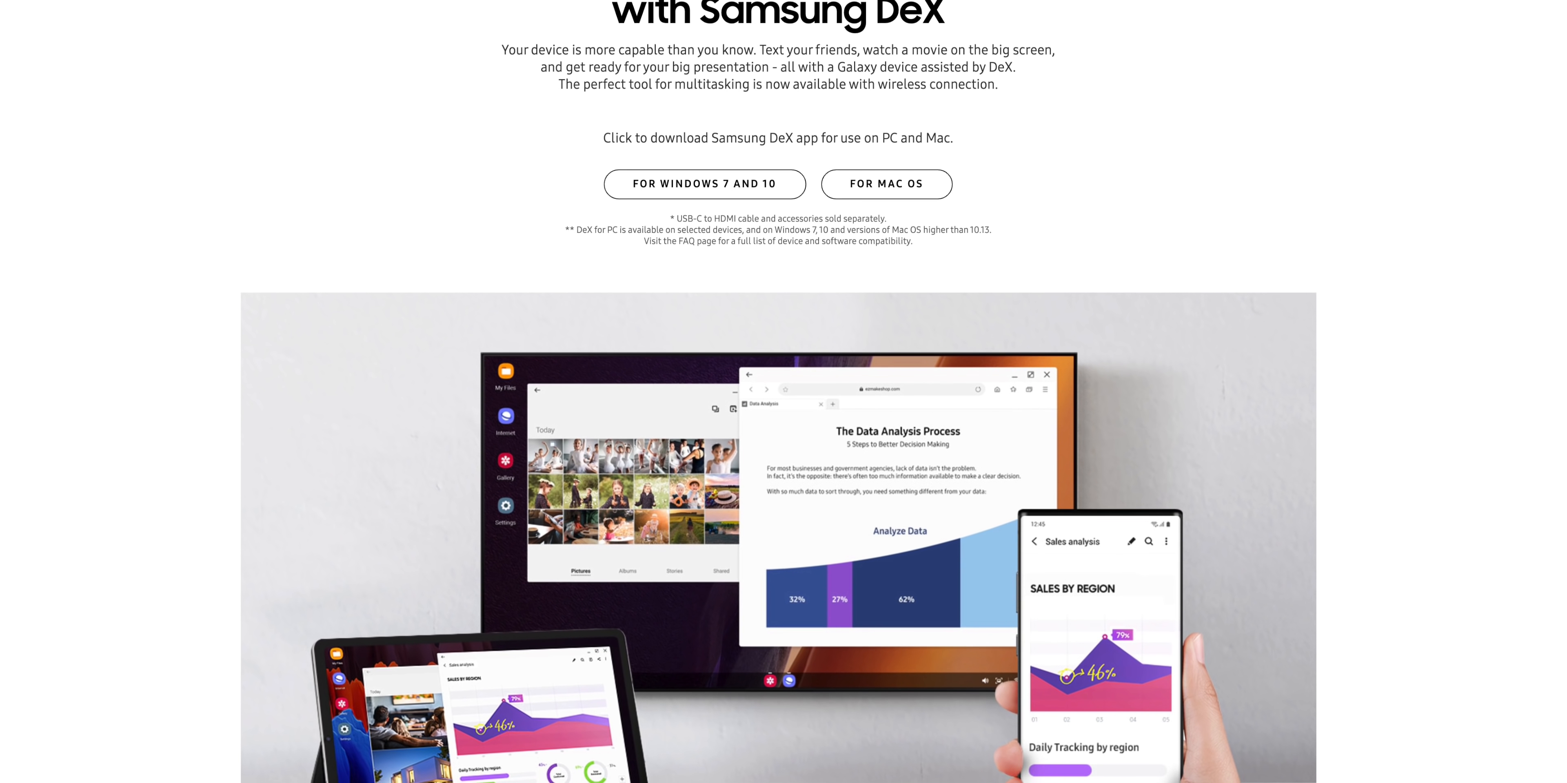
scroll("down", 3)
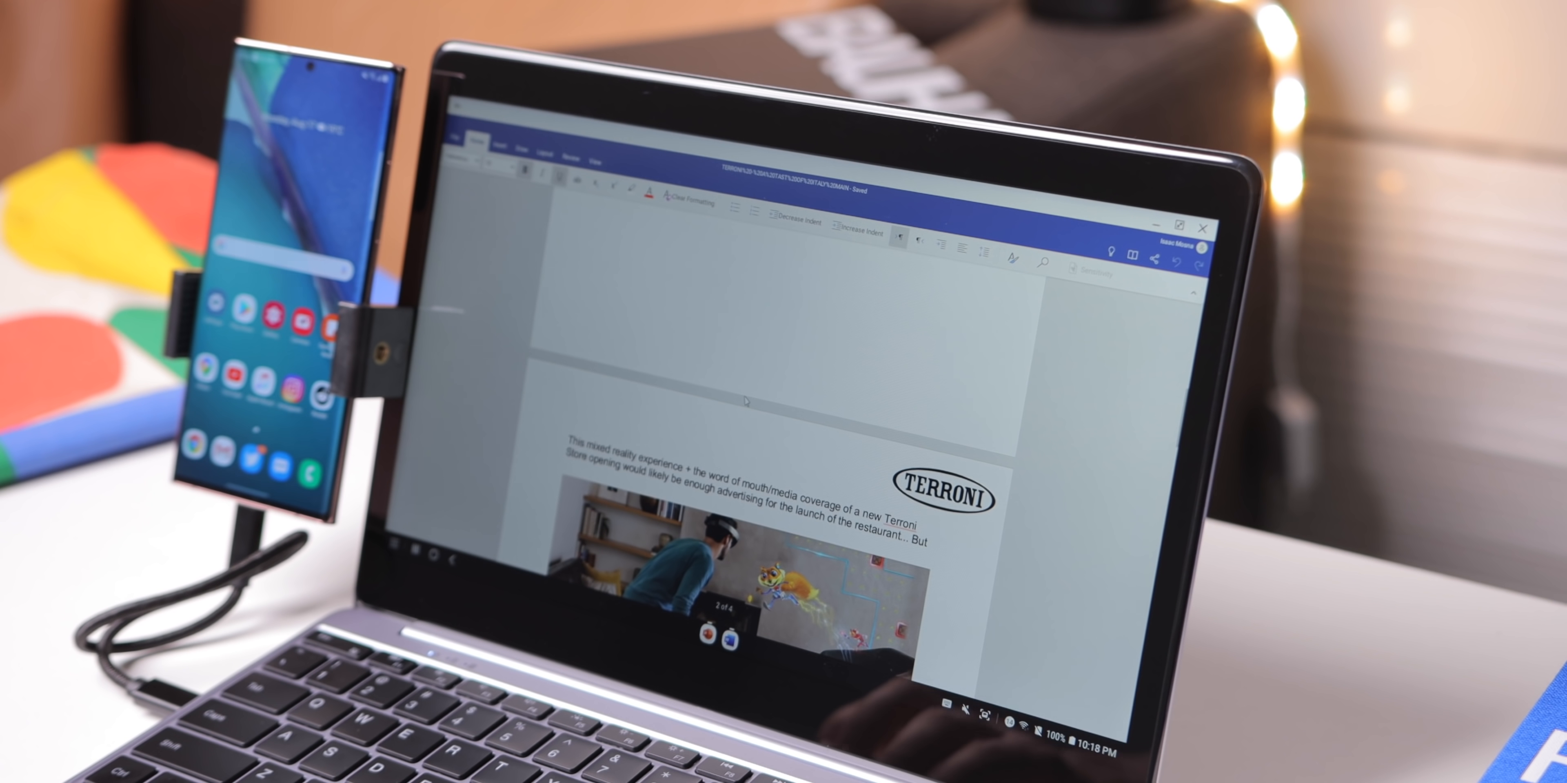
scroll("down", 3)
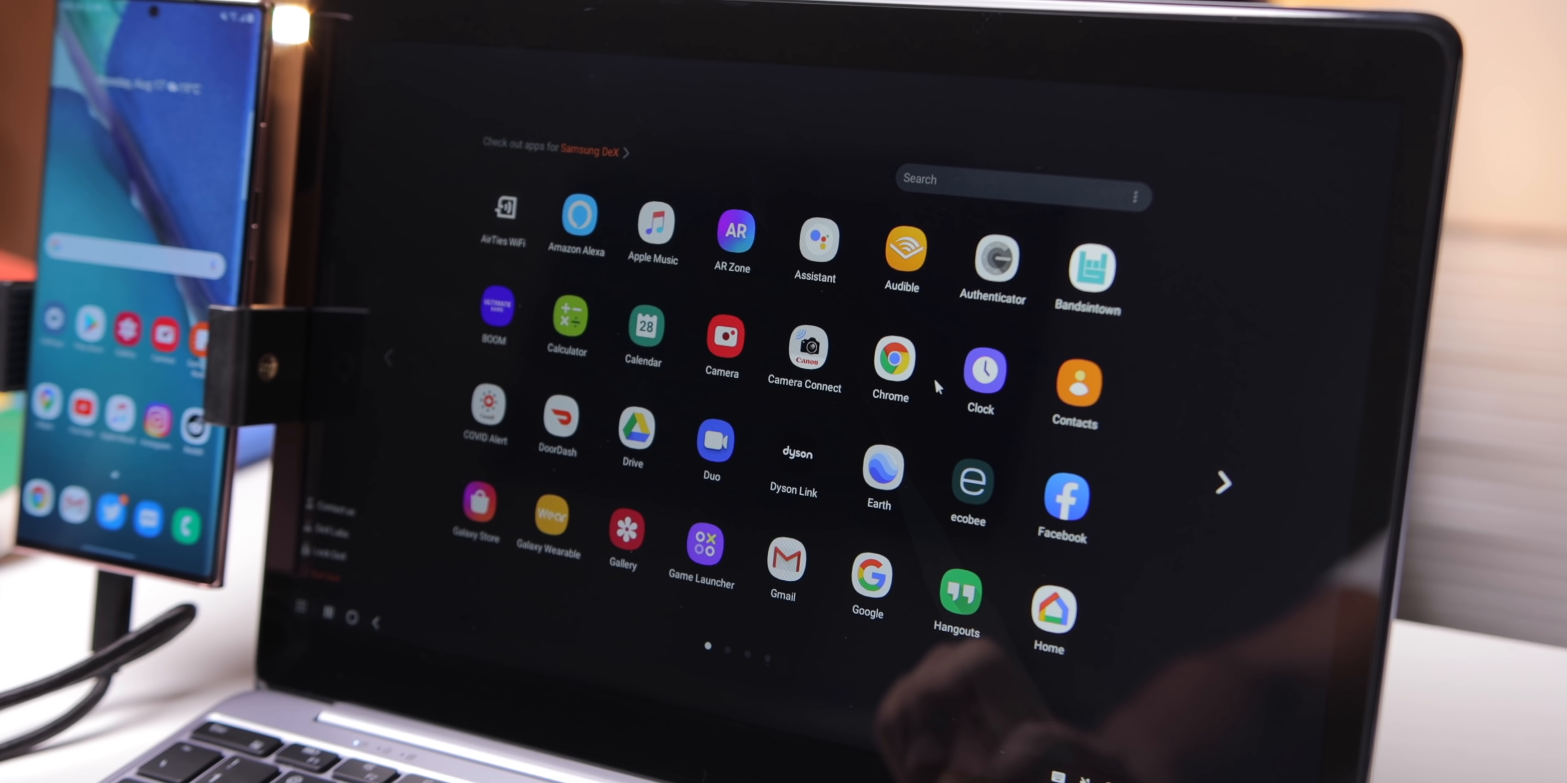
left_click(1221, 484)
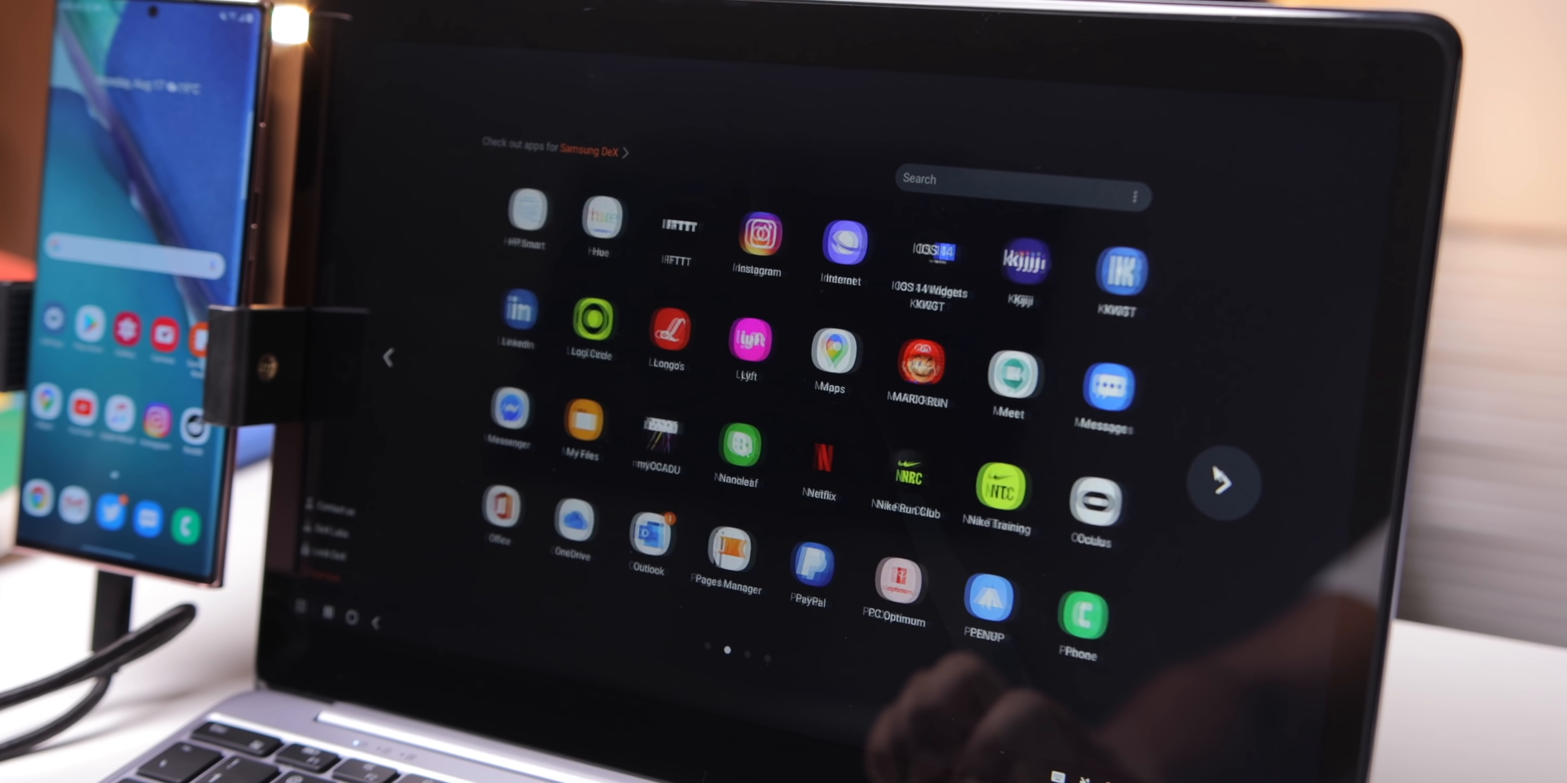
left_click(1217, 481)
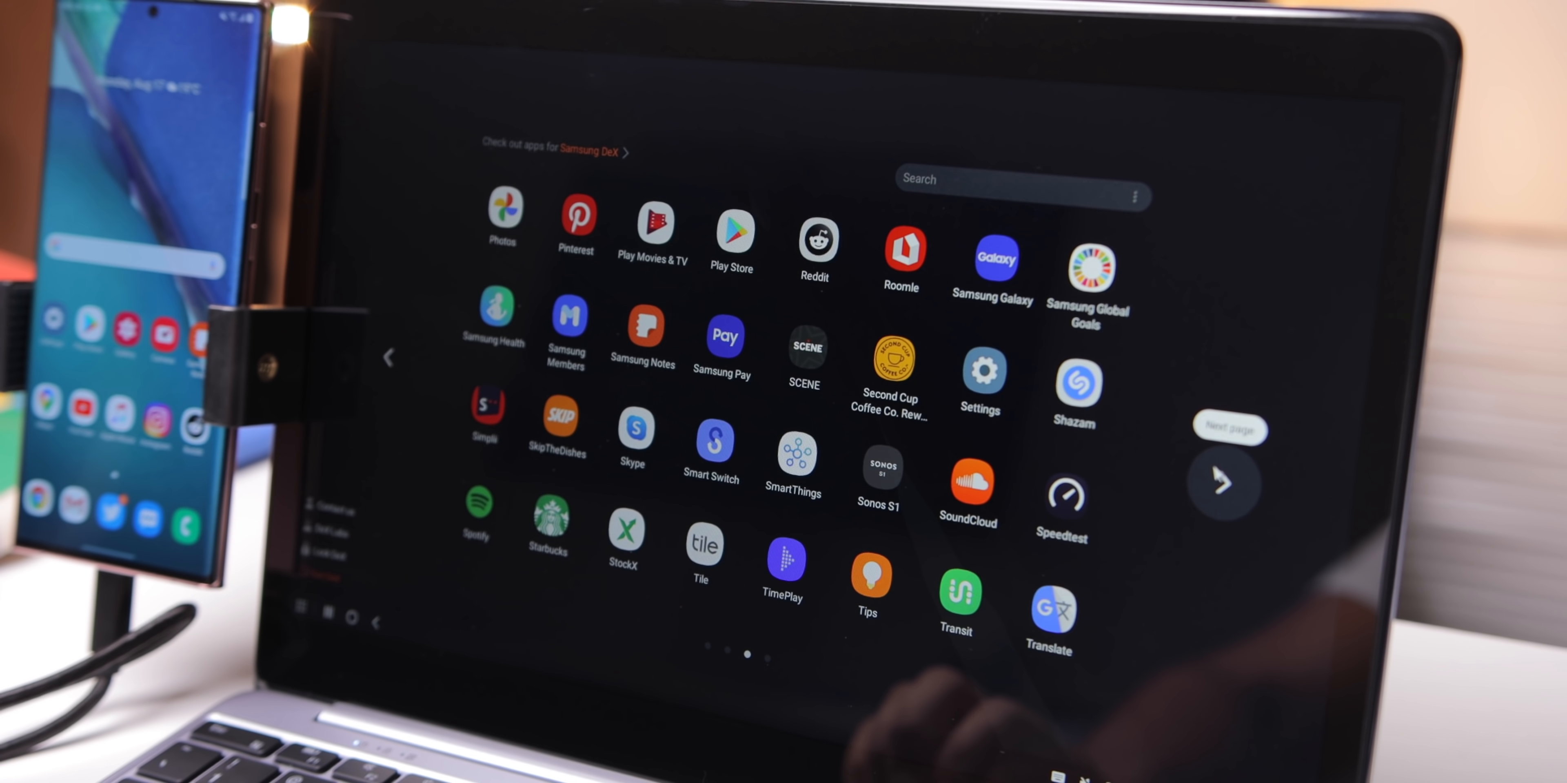